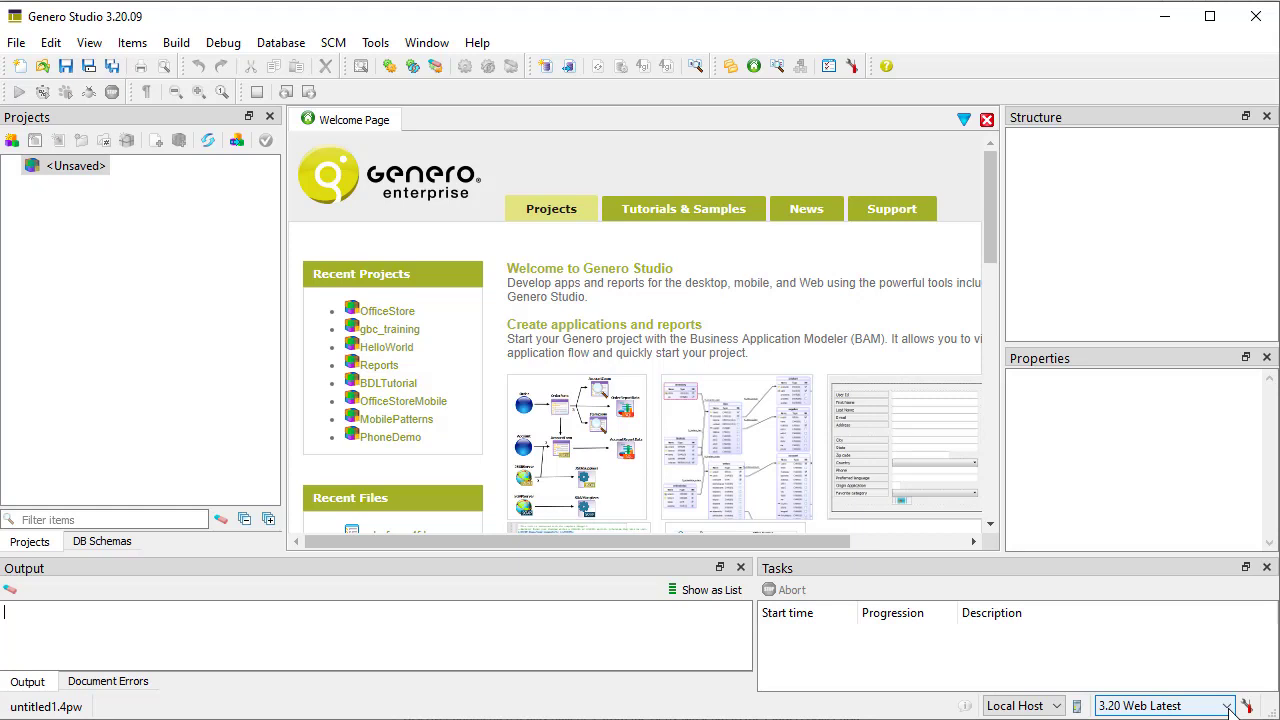
mouse_move(1164, 482)
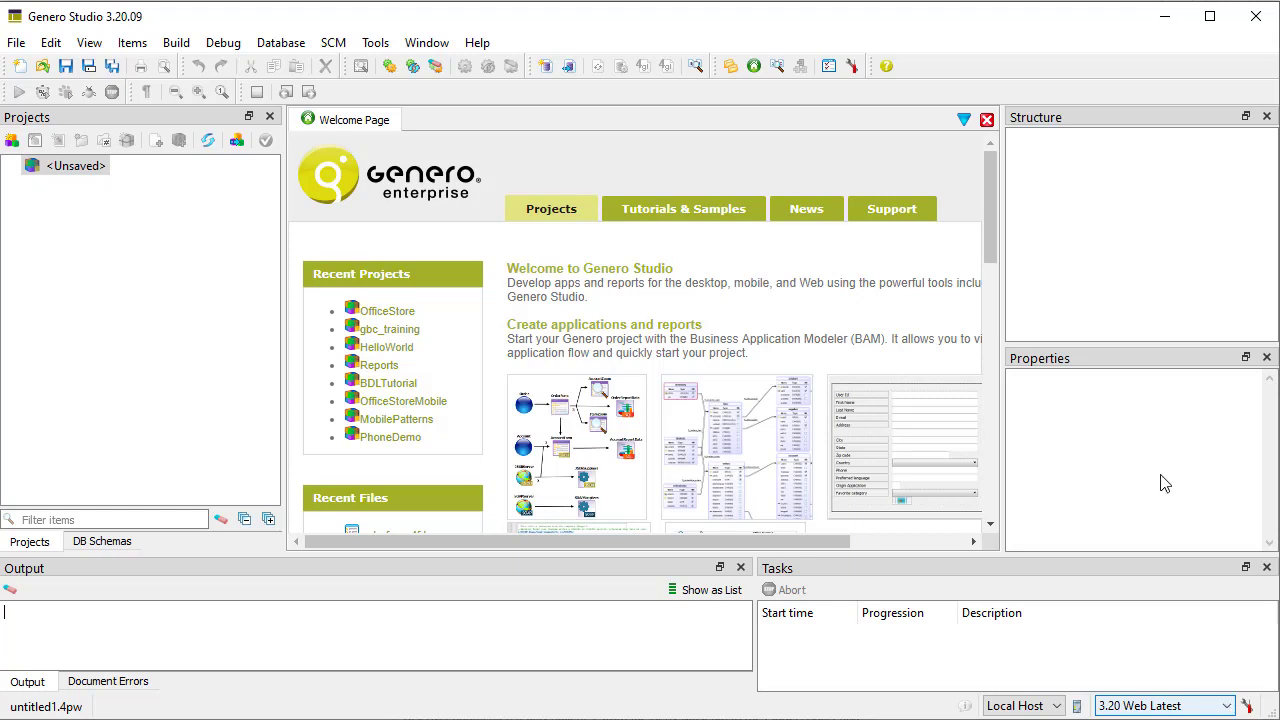
- Start the GAS web application server from the Tools menu
click(376, 42)
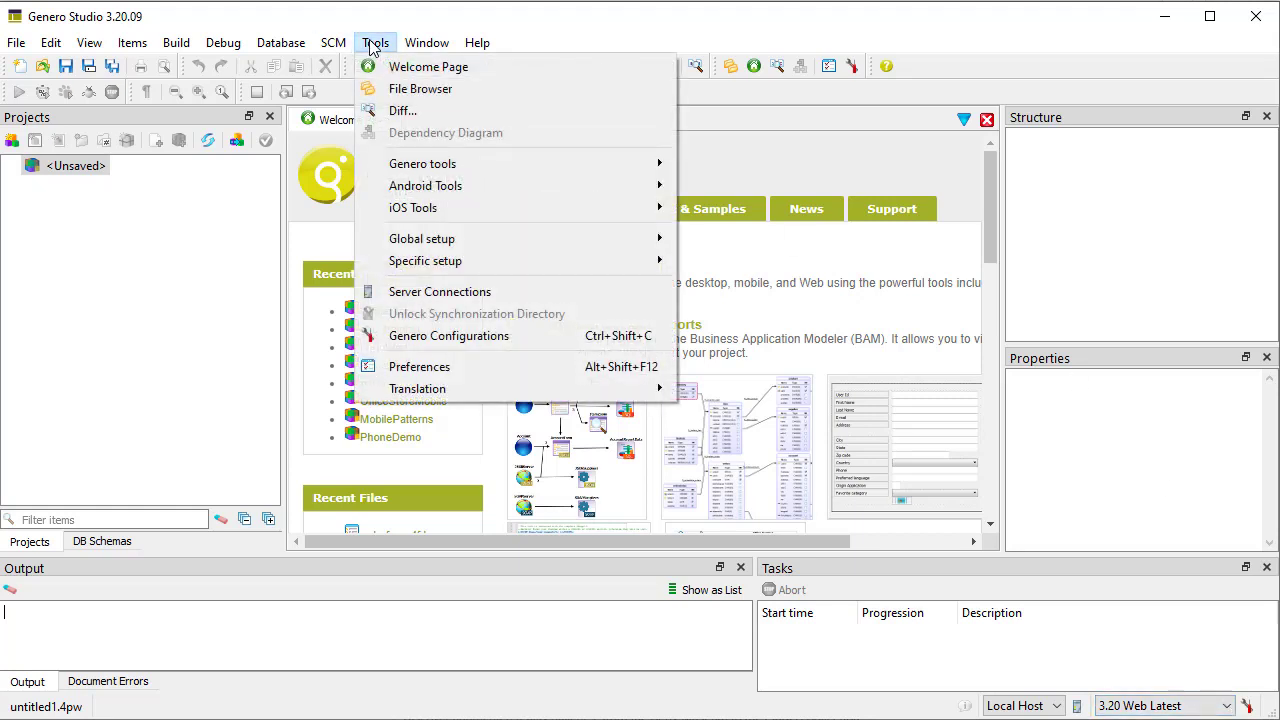
mouse_move(422, 172)
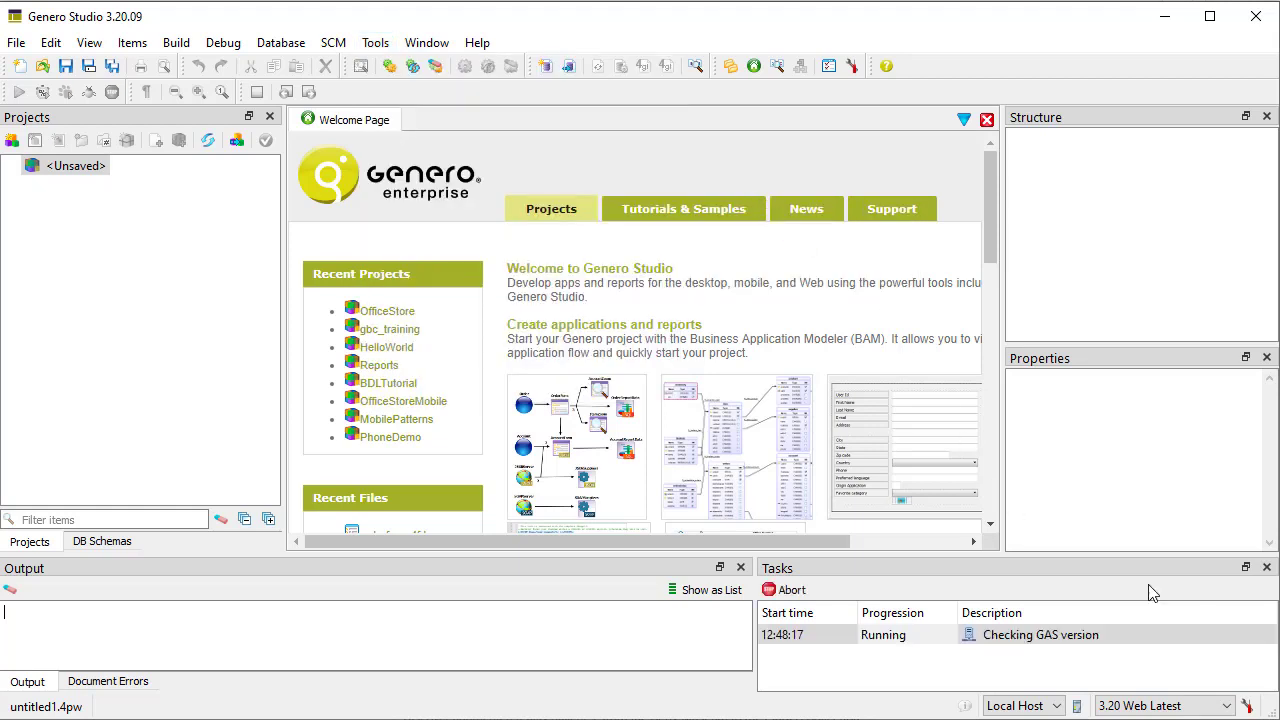
mouse_move(1150, 636)
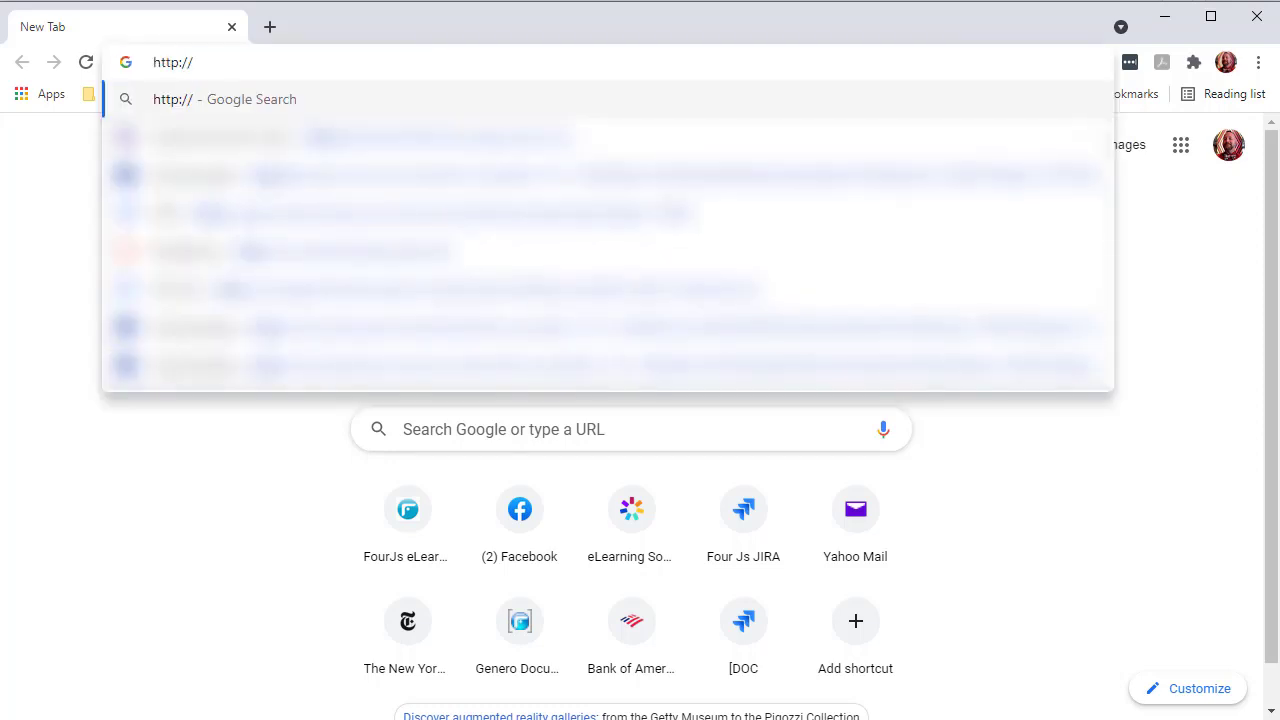
- Browse to localhost:6394/ua/w/gbc/index.html in a new Chrome tab
text(localhost:6394/ua/w/gbc/index.html)
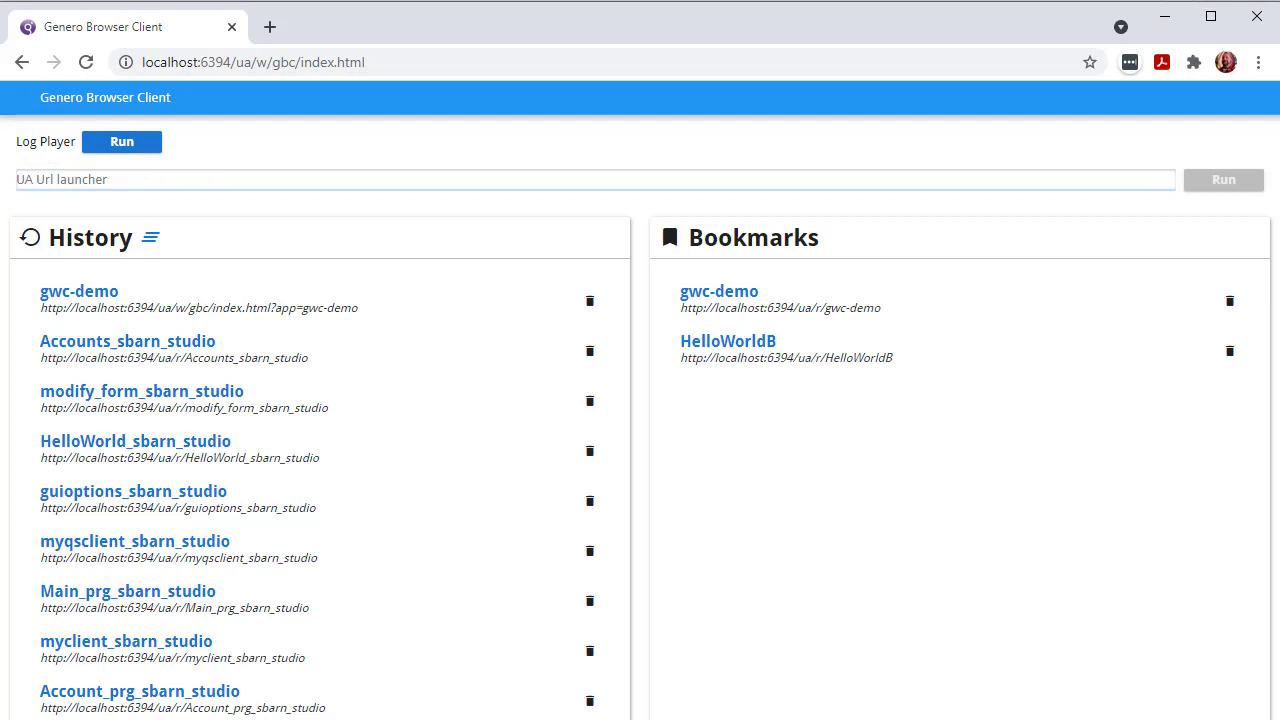
- Run gwc-demo from the UA Url launcher field
click(52, 180)
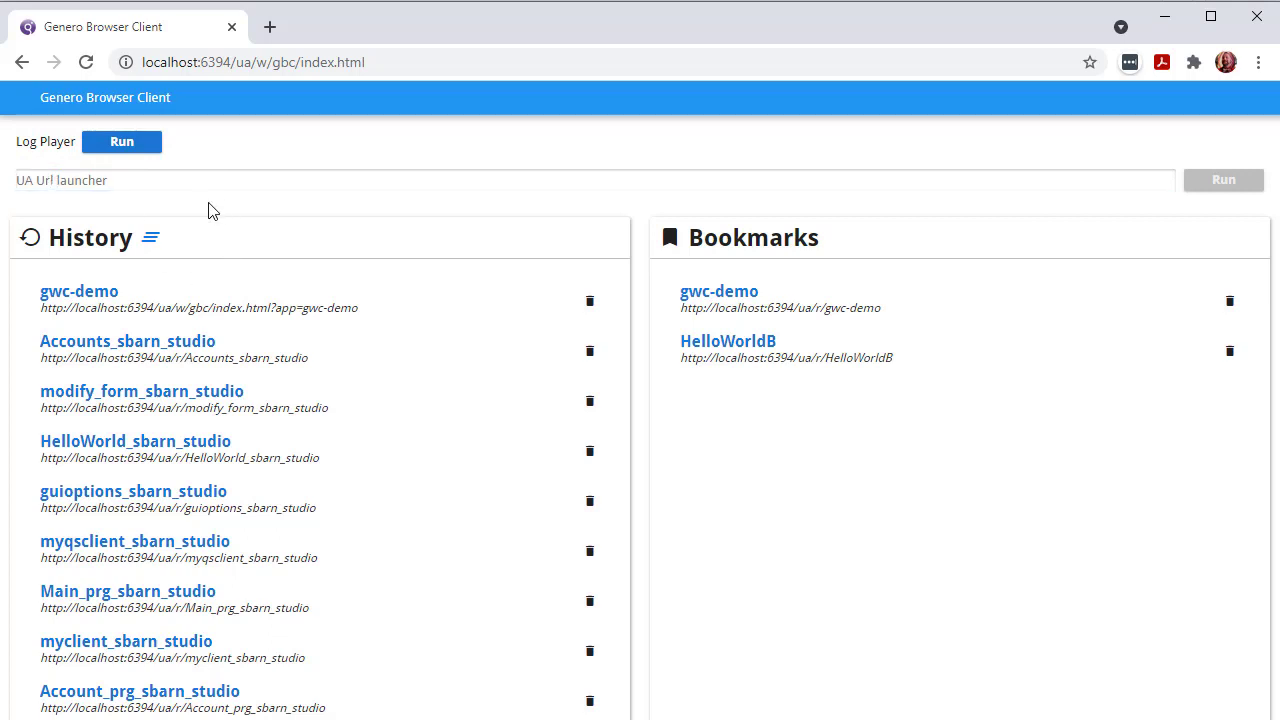
text(gwc-demo)
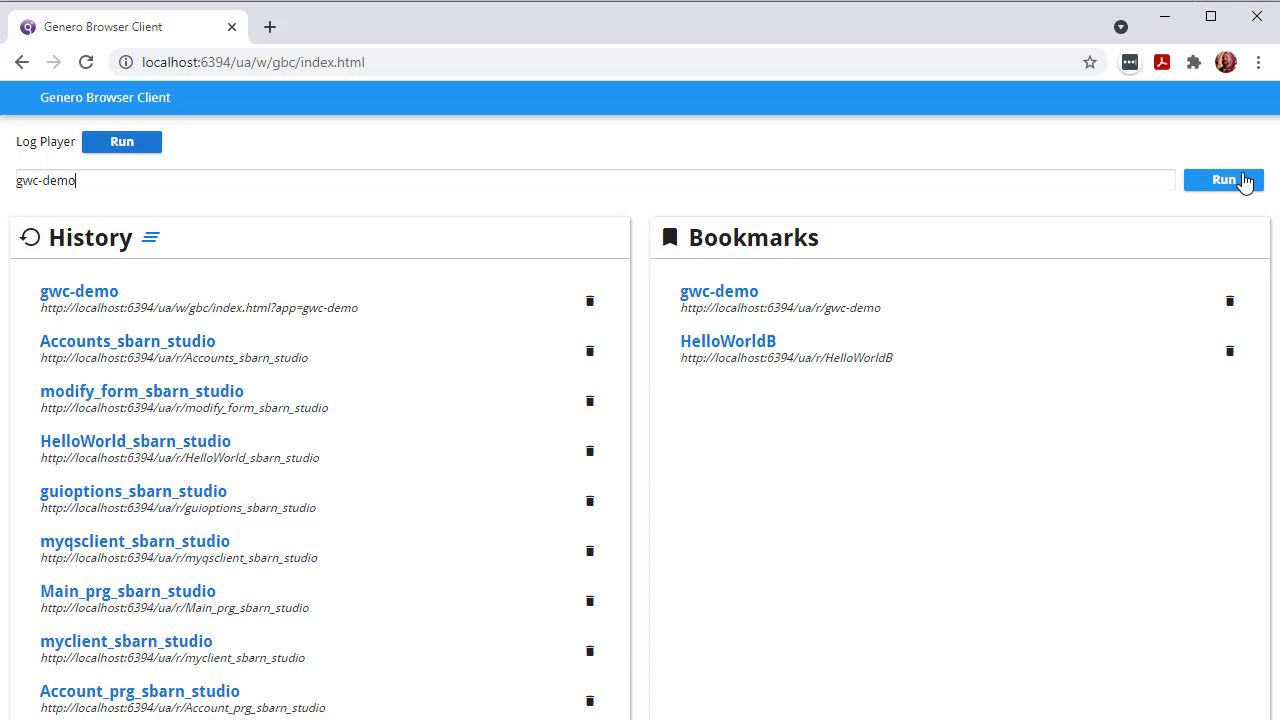
click(1224, 180)
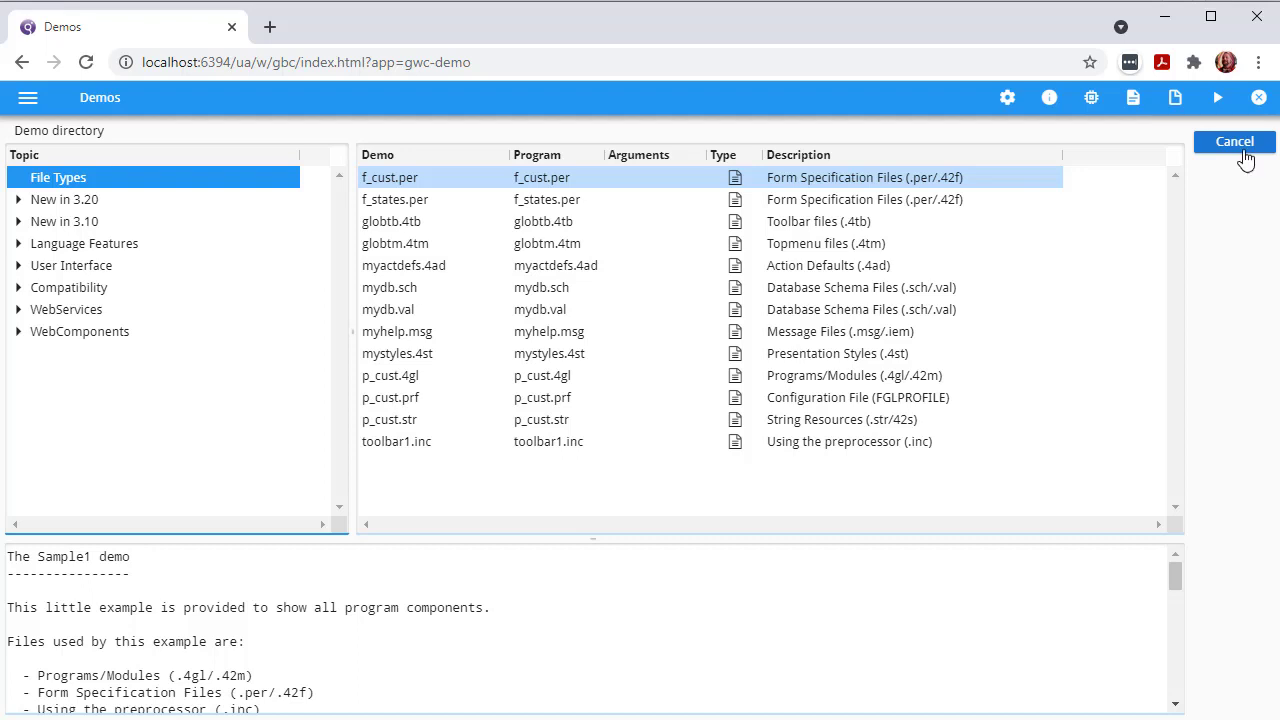
mouse_move(32, 96)
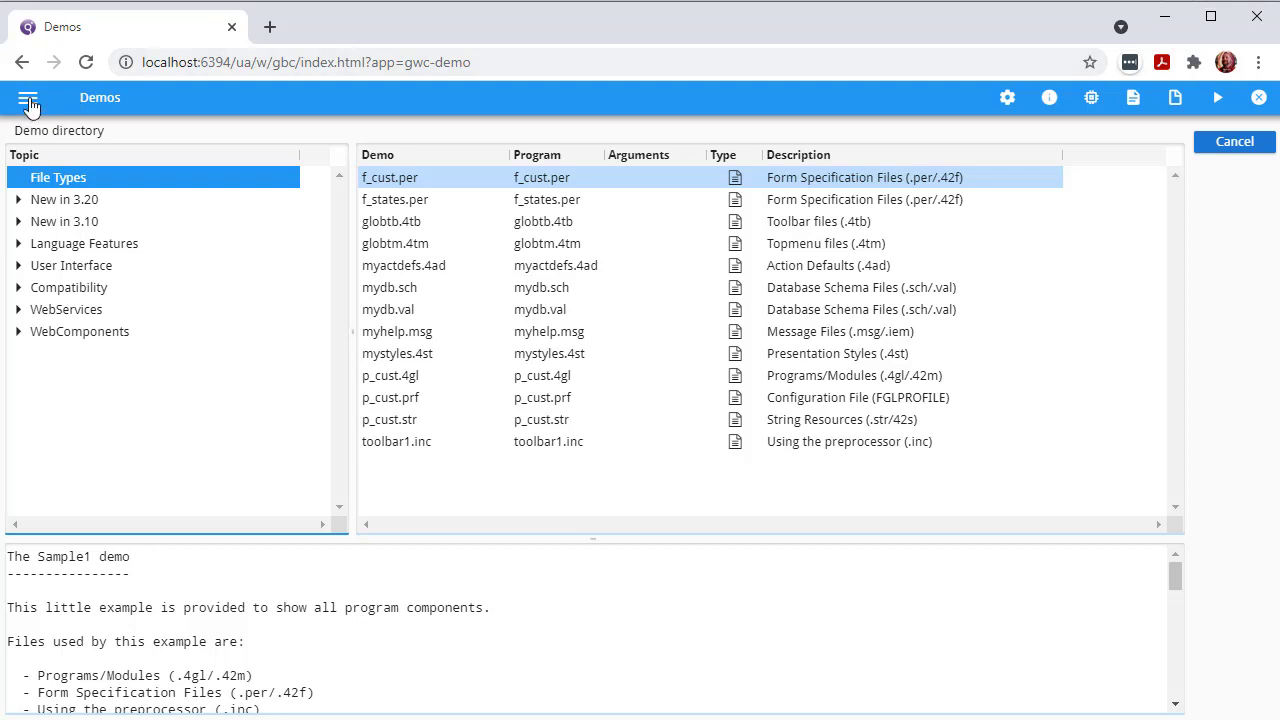
- Show the loaded gwc-demo Demos directory with the File Types samples
click(28, 98)
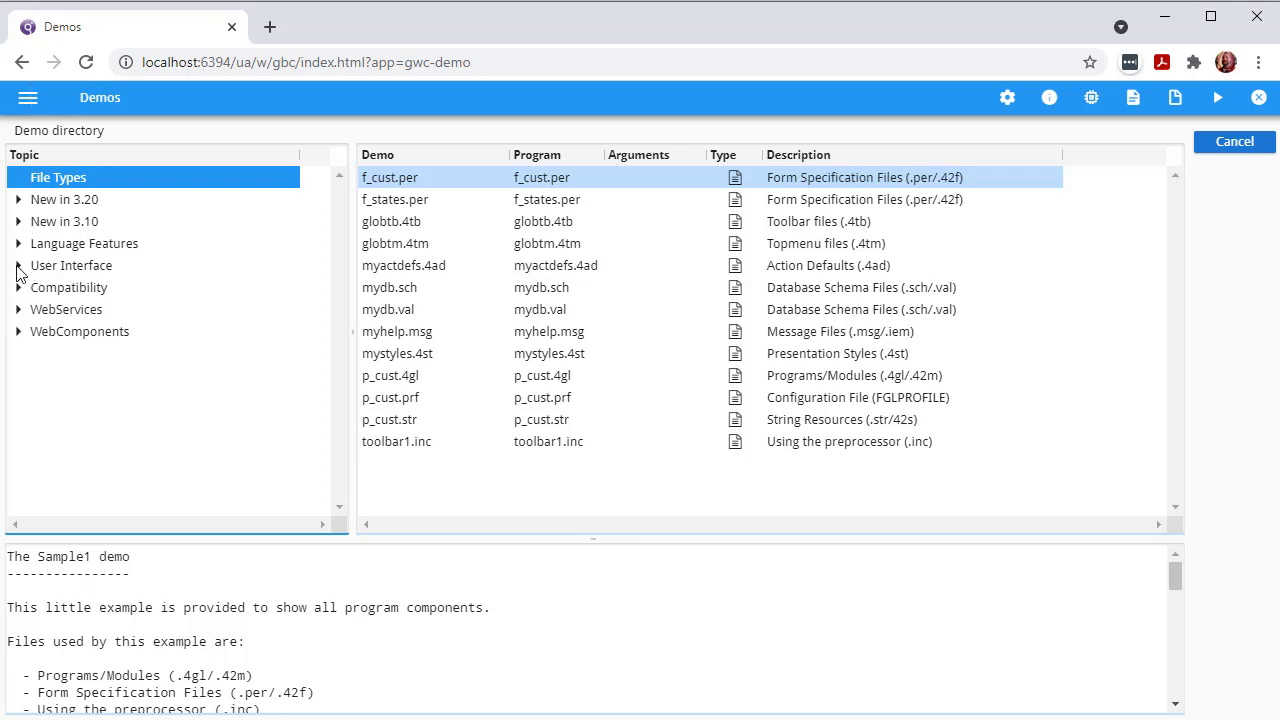
- Navigate to the User Interface > UI Basics > Windows demos topic
click(18, 264)
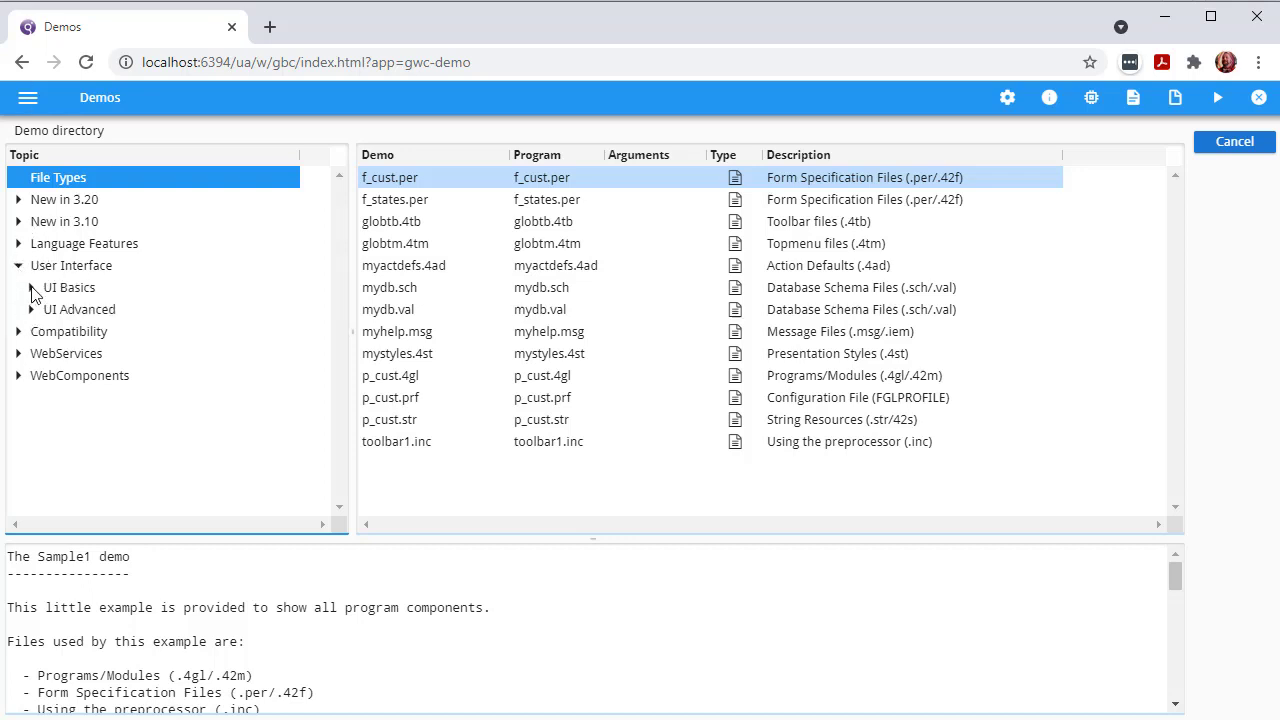
click(32, 288)
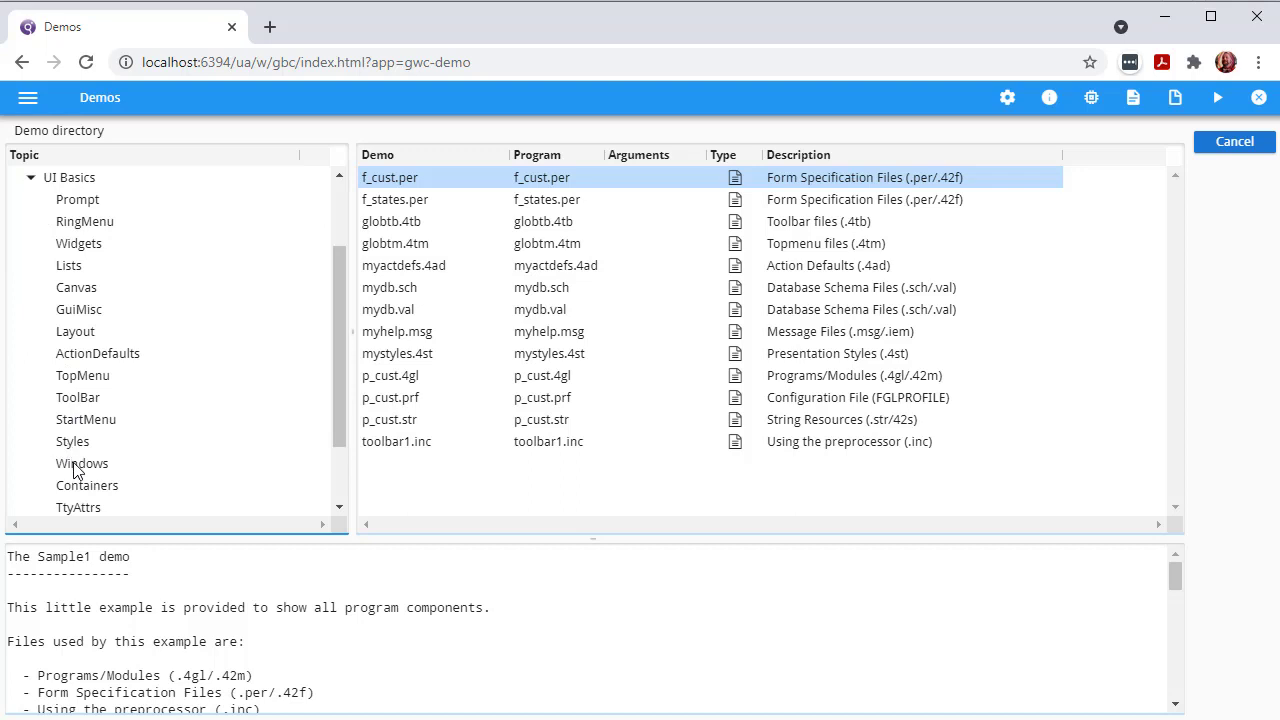
click(80, 464)
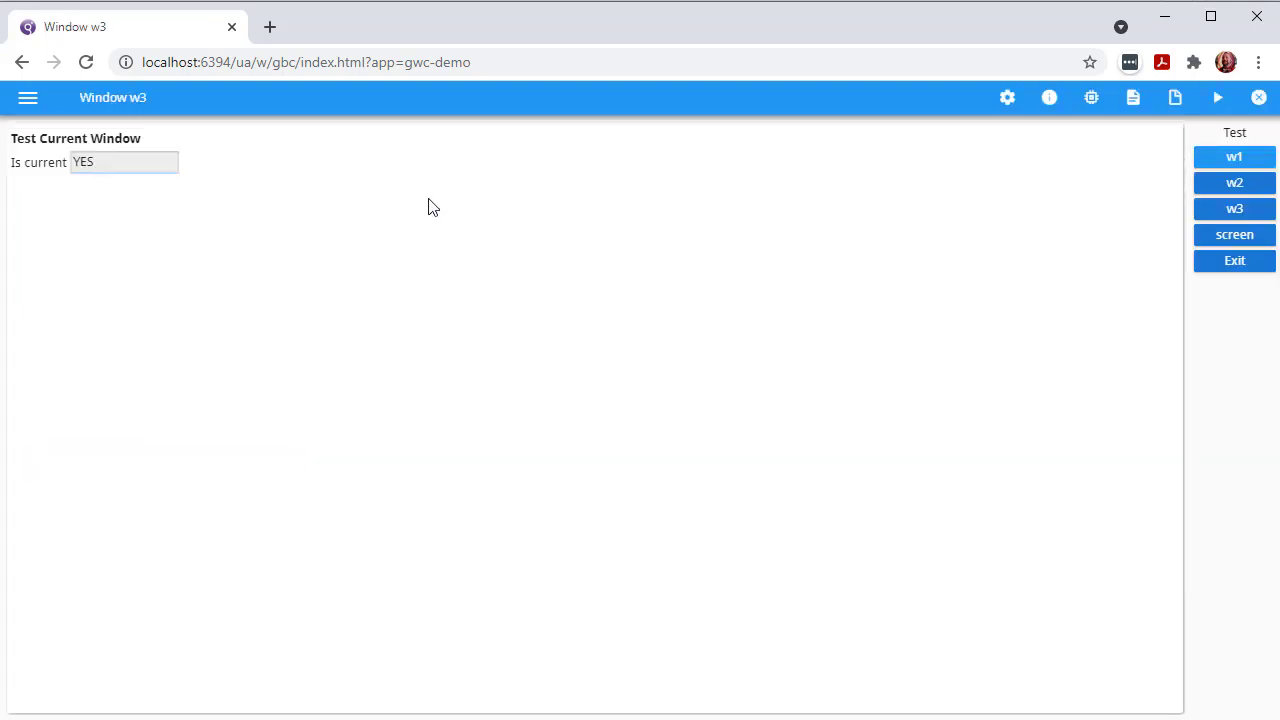
- Switch between the CurrentWindow1 test and the Demos directory via the applications list
click(32, 100)
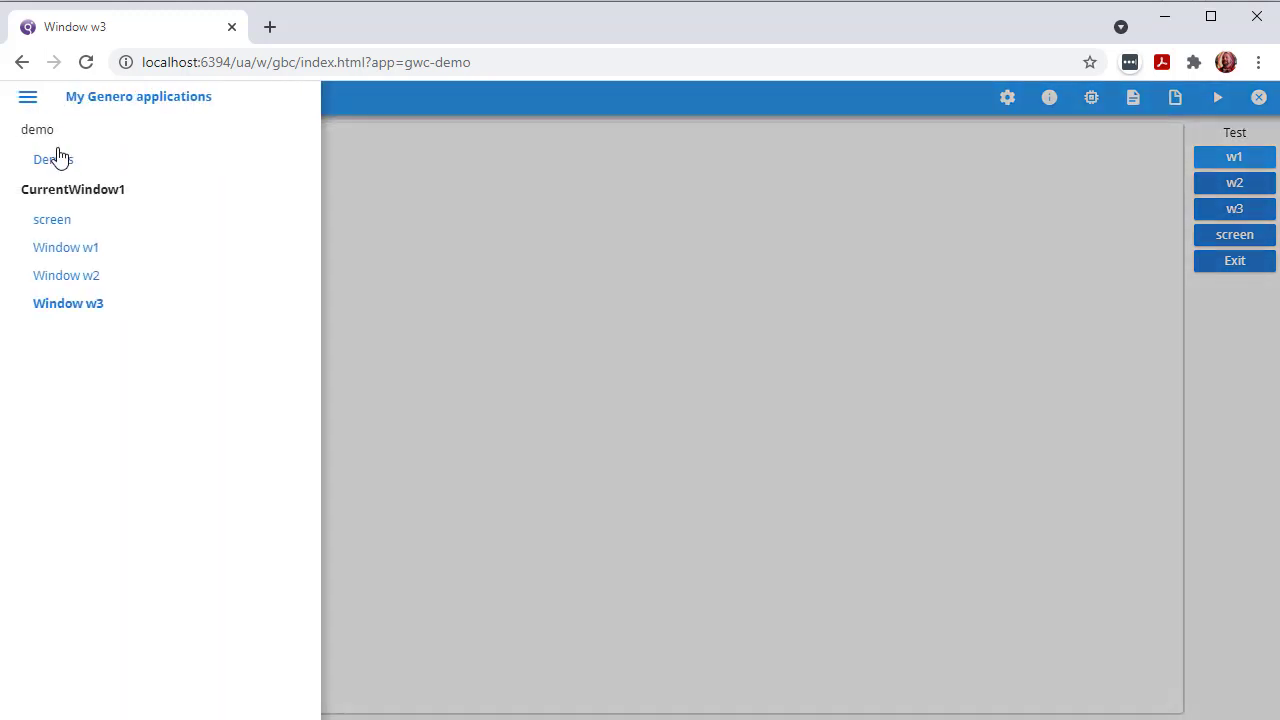
click(52, 160)
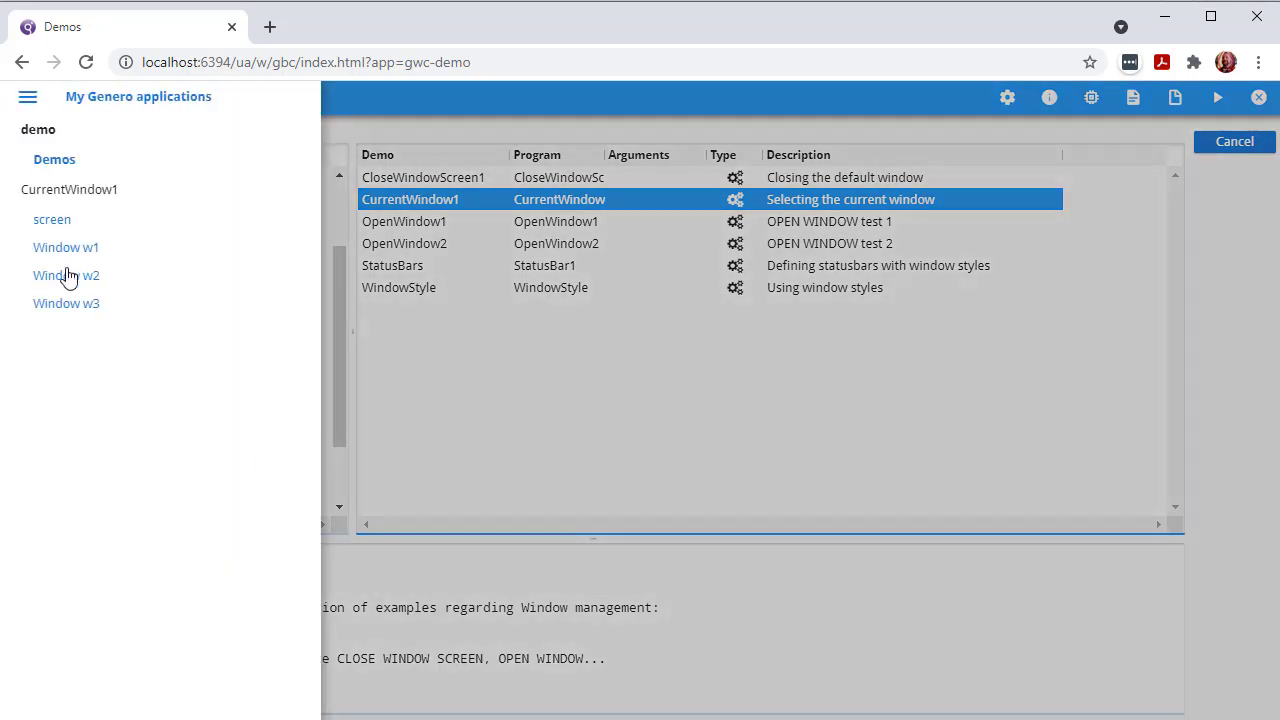
click(66, 304)
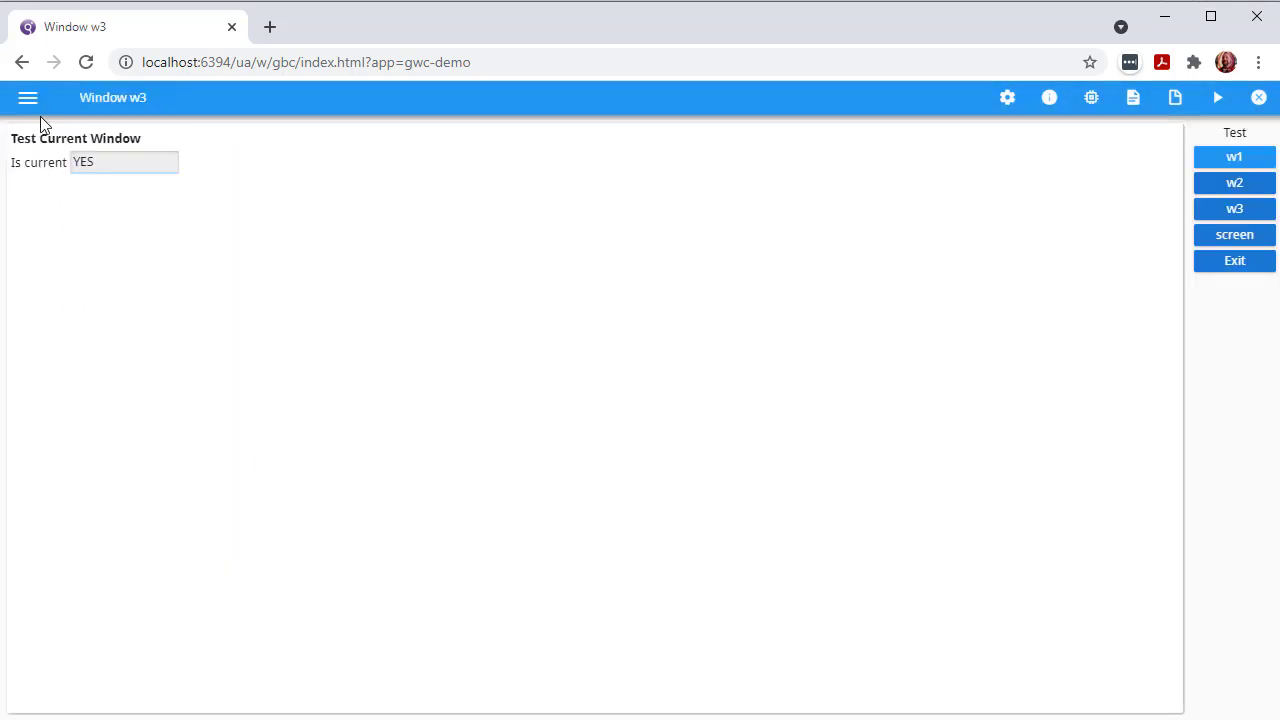
click(28, 100)
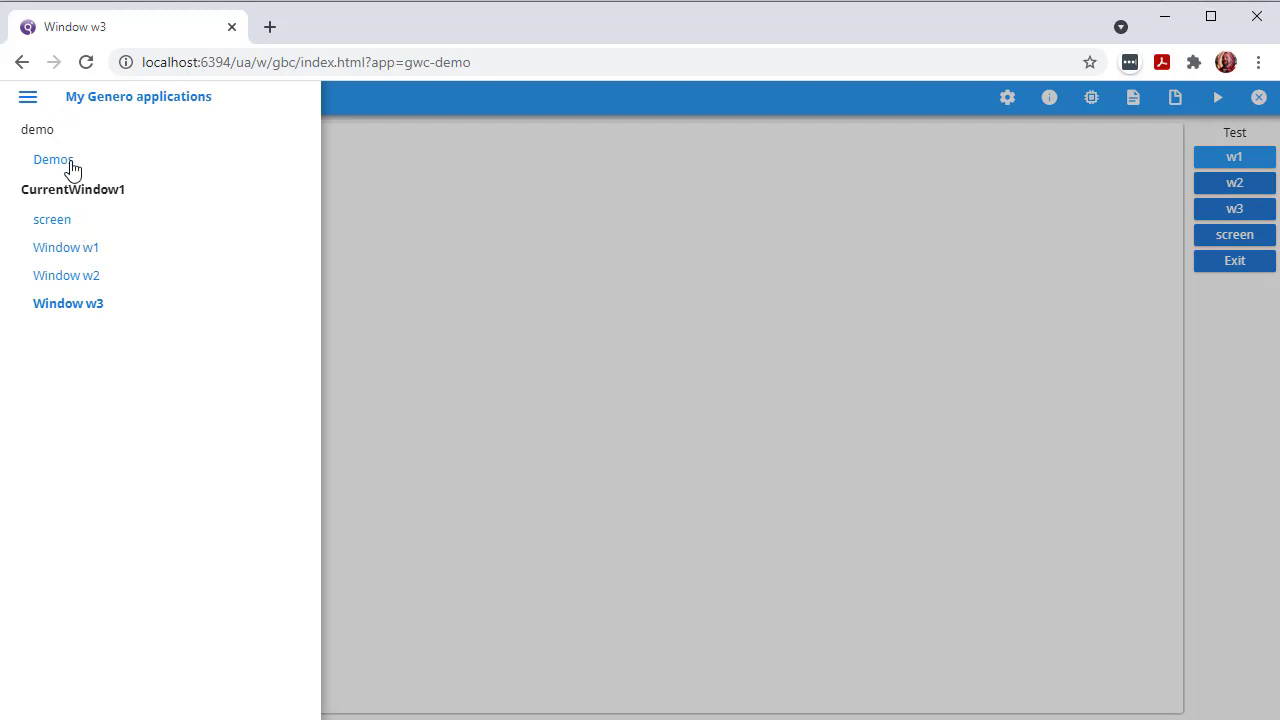
click(52, 160)
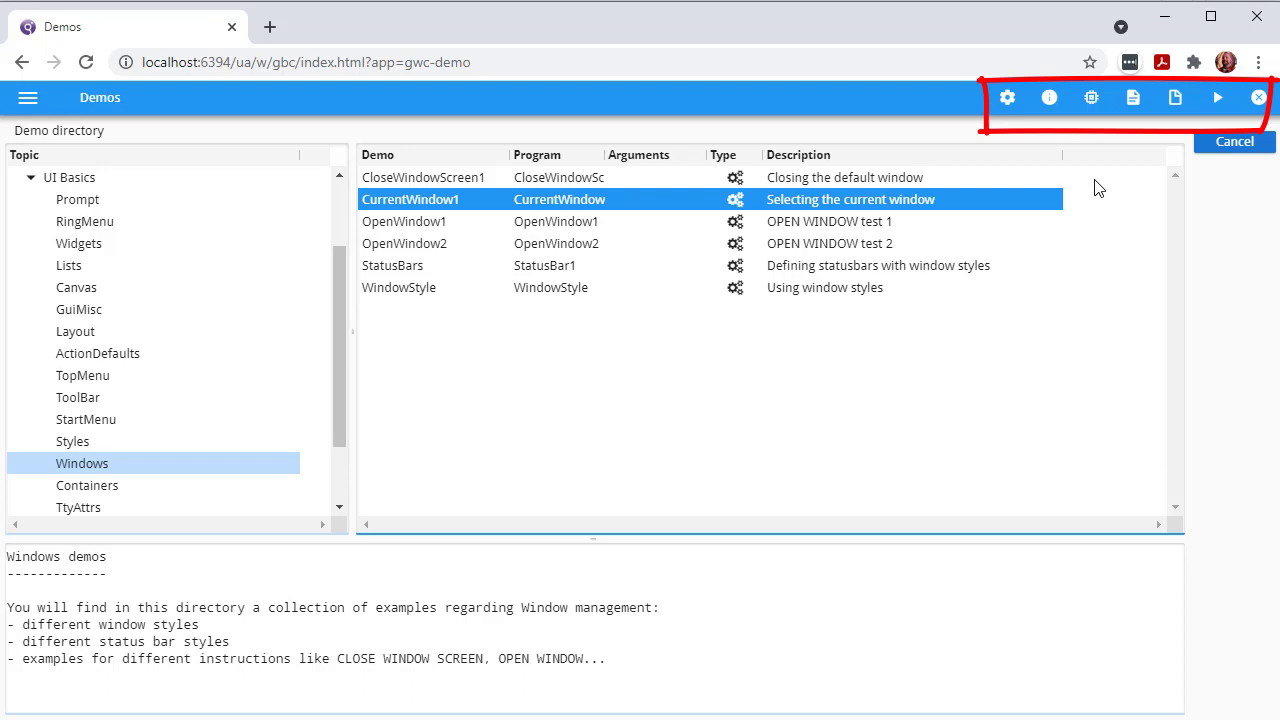
mouse_move(1014, 96)
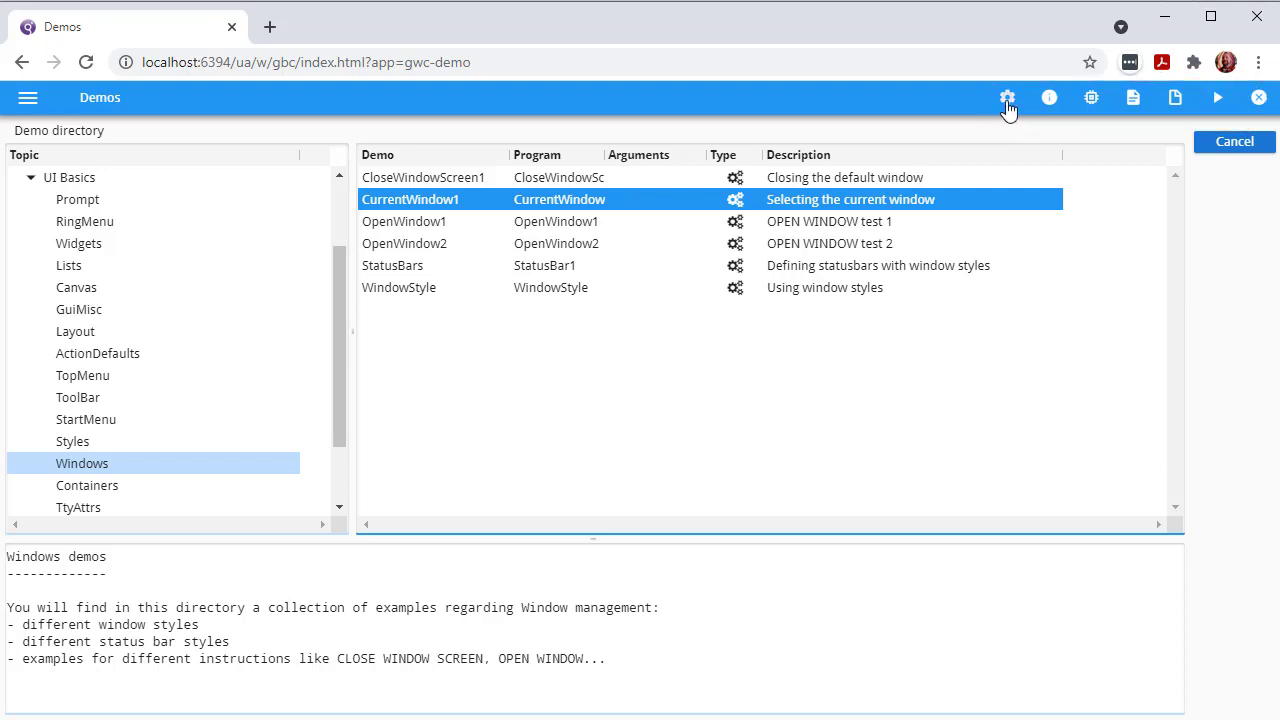
- Review the Settings dialog, keep the Default interface theme, and dismiss it
click(1008, 98)
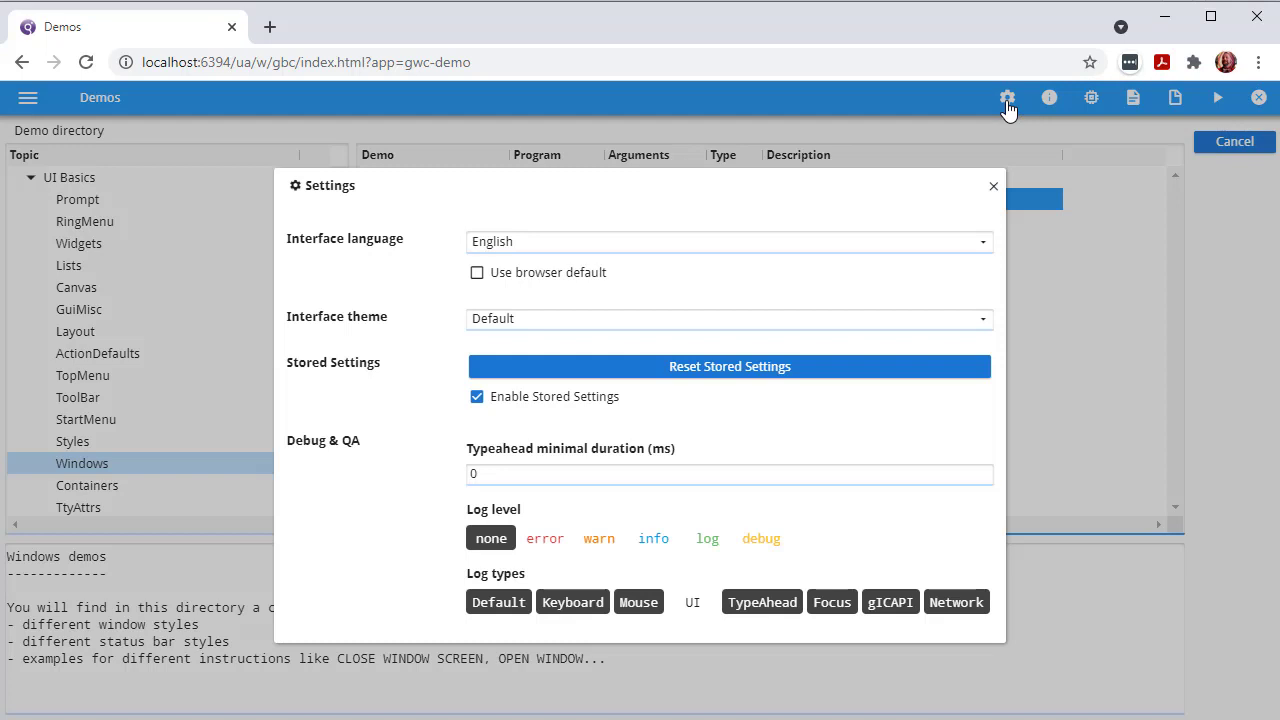
mouse_move(948, 312)
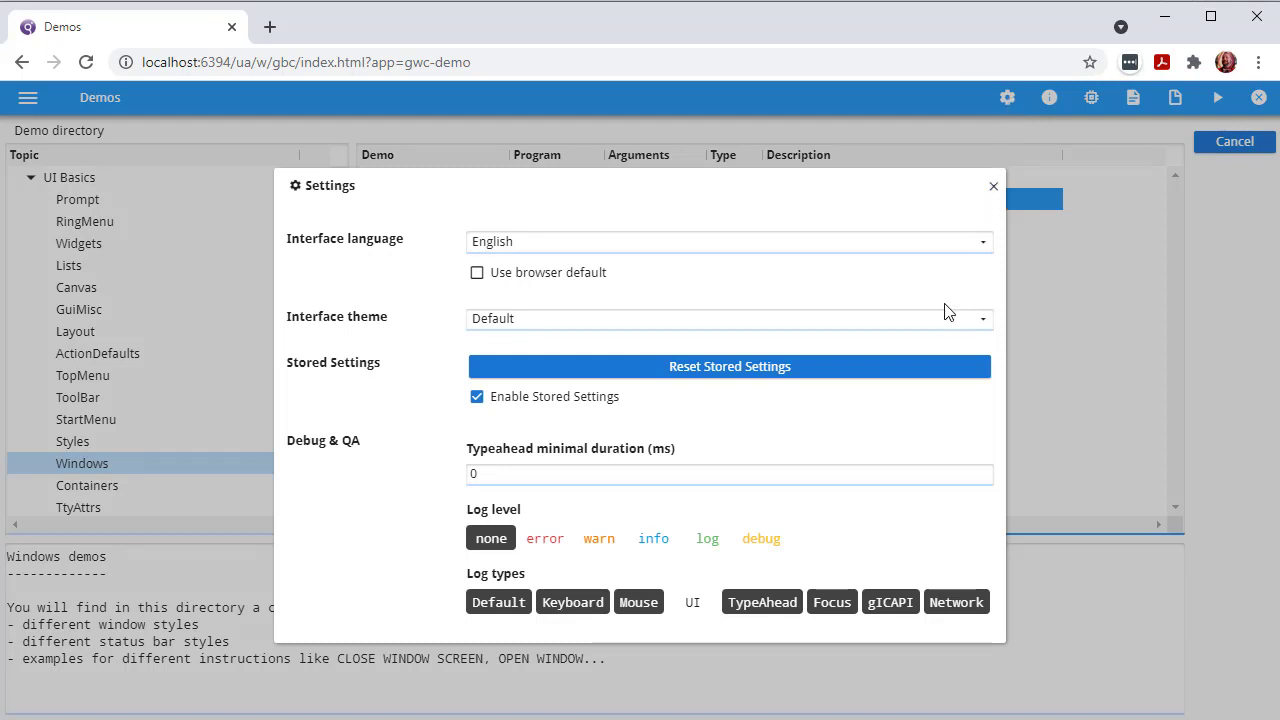
click(980, 318)
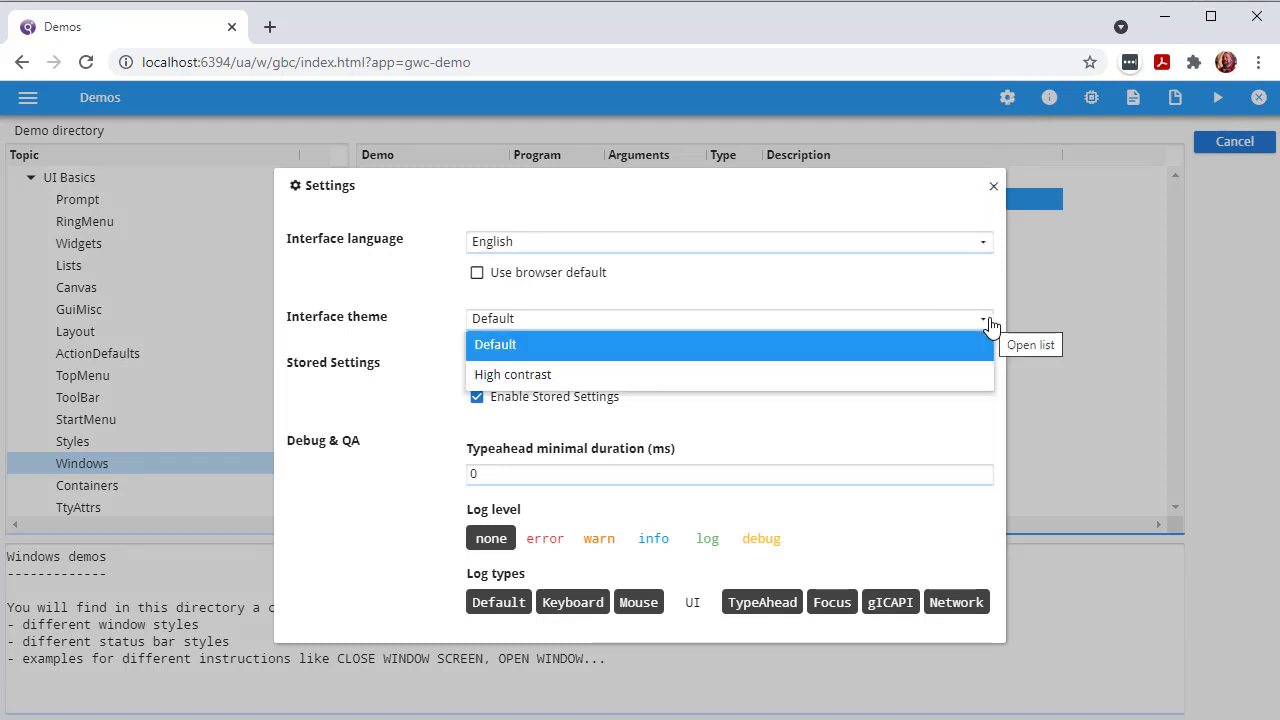
click(496, 344)
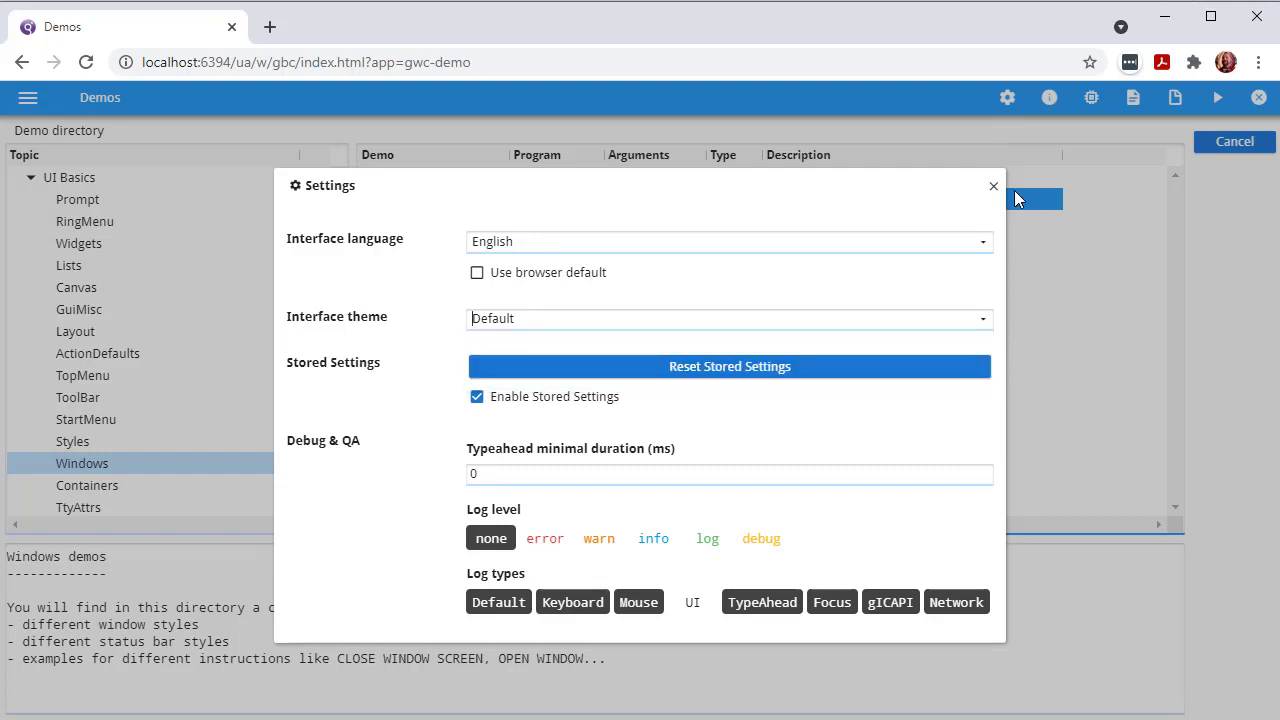
click(1048, 96)
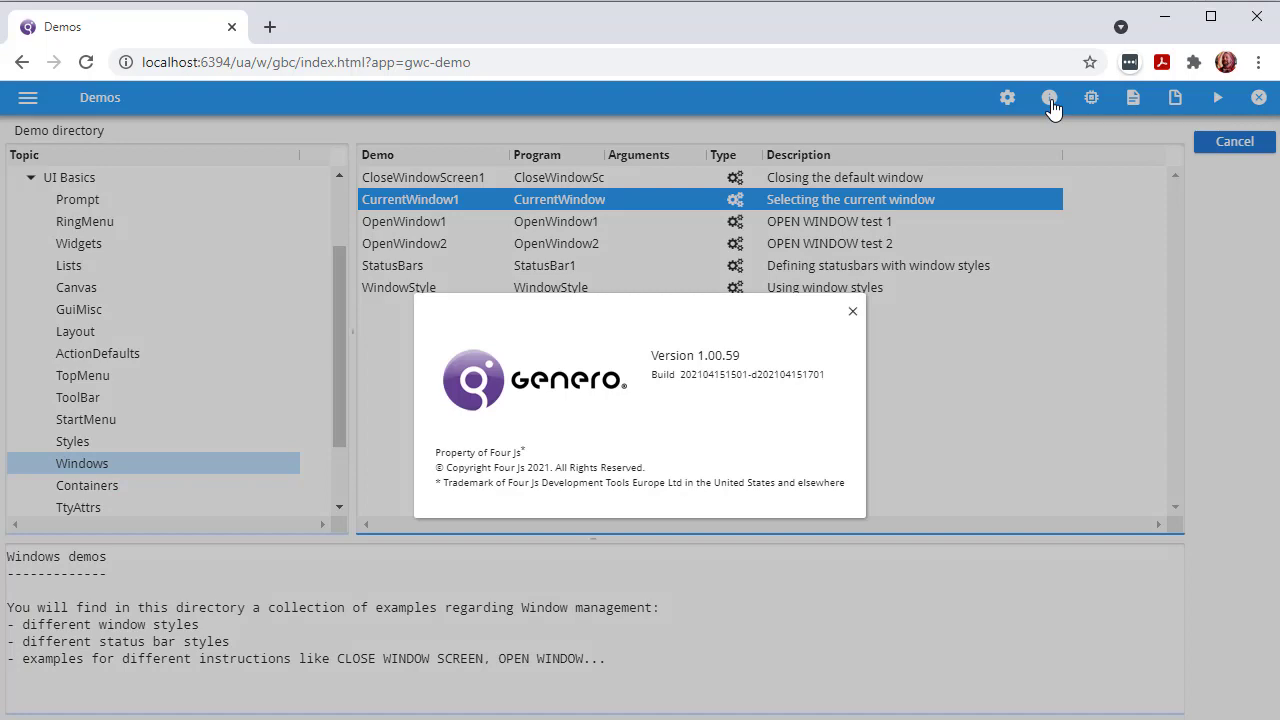
- Dismiss the About dialog and look at the toolbar's debug AUI tree icon
click(852, 312)
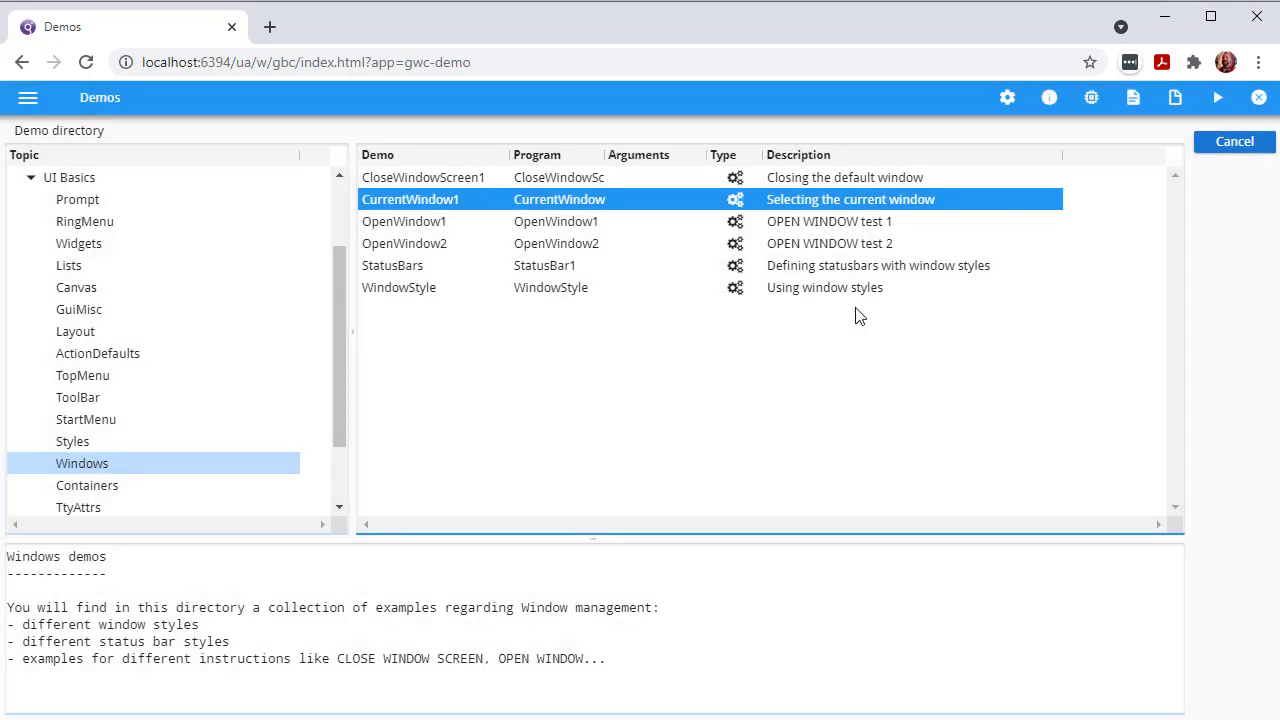
mouse_move(1088, 98)
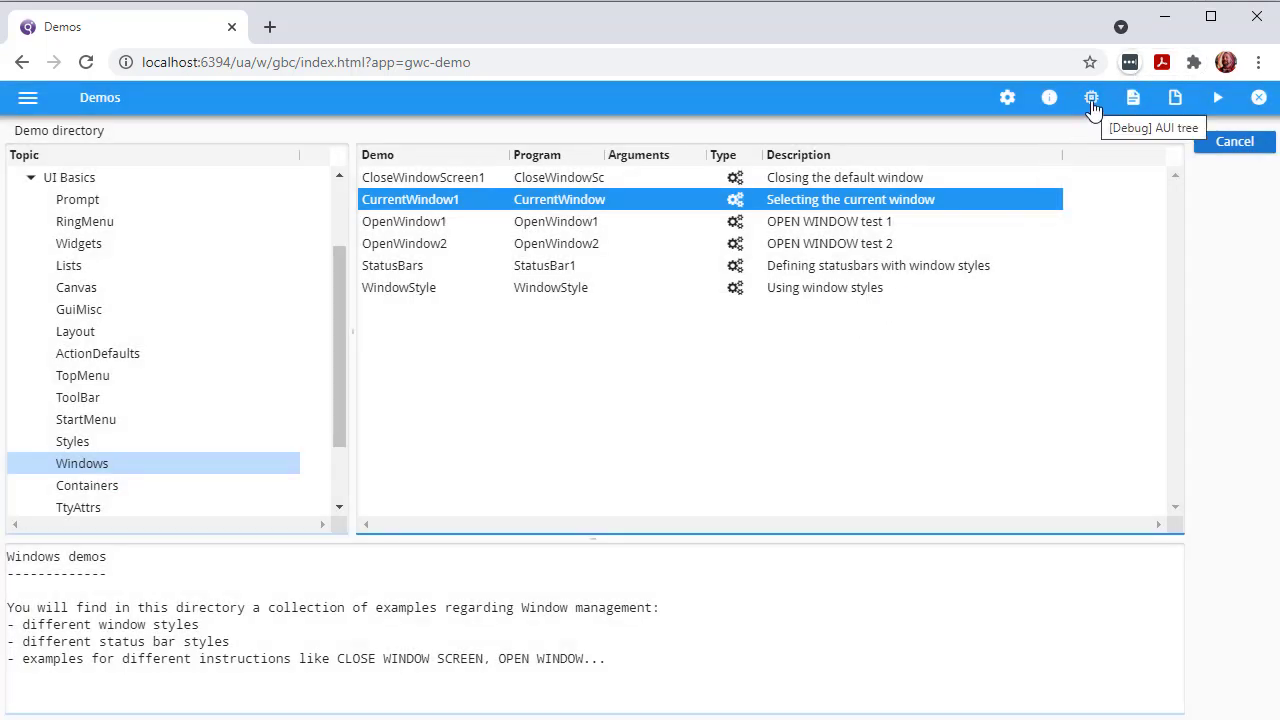
click(1088, 96)
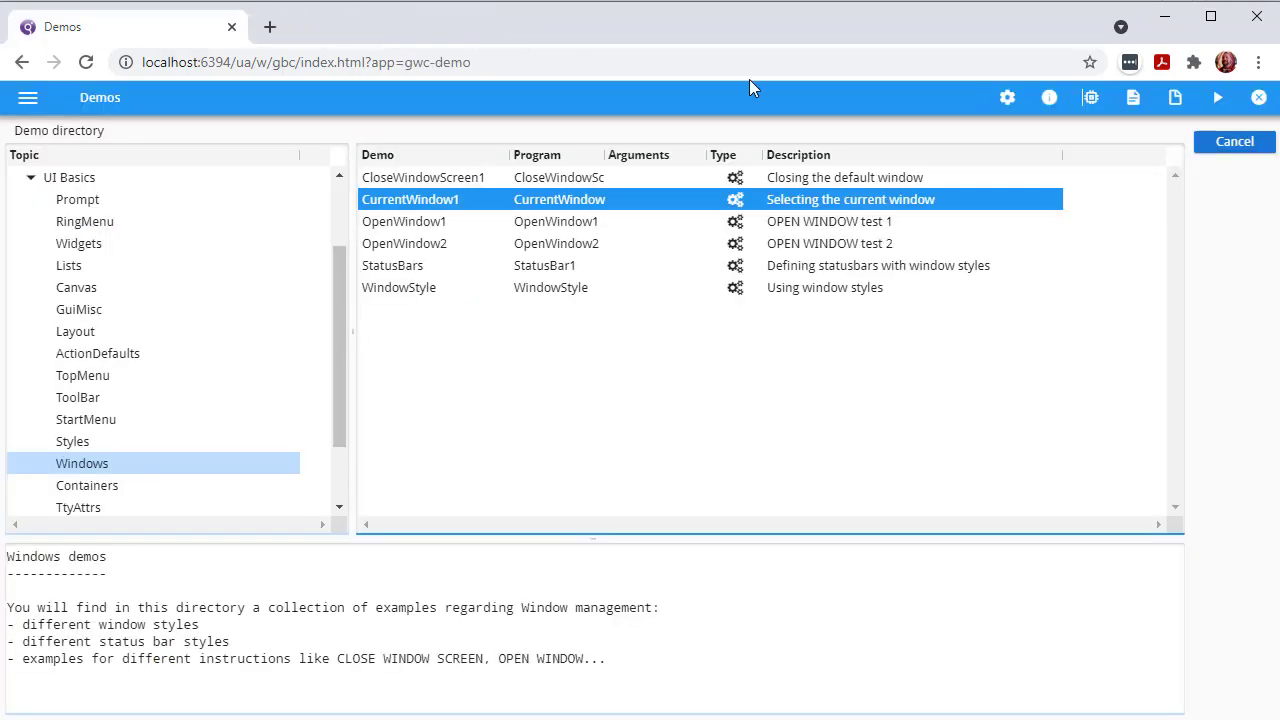
mouse_move(1132, 98)
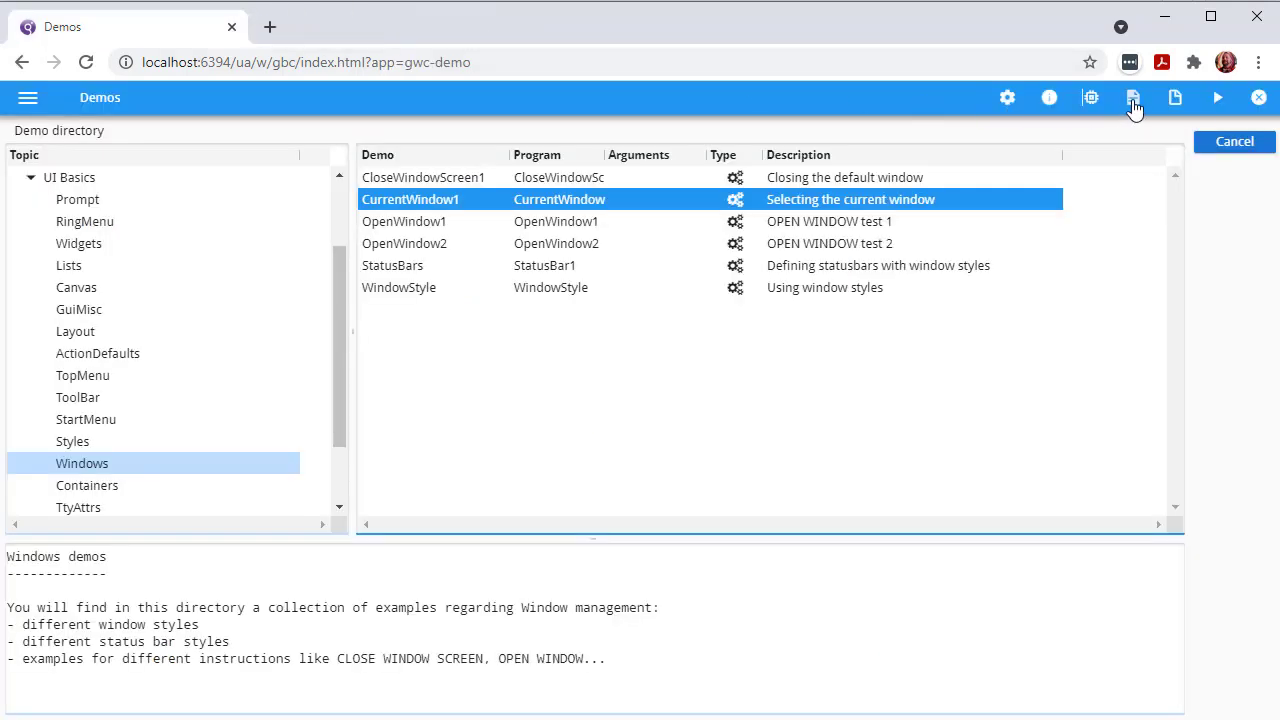
mouse_move(1176, 96)
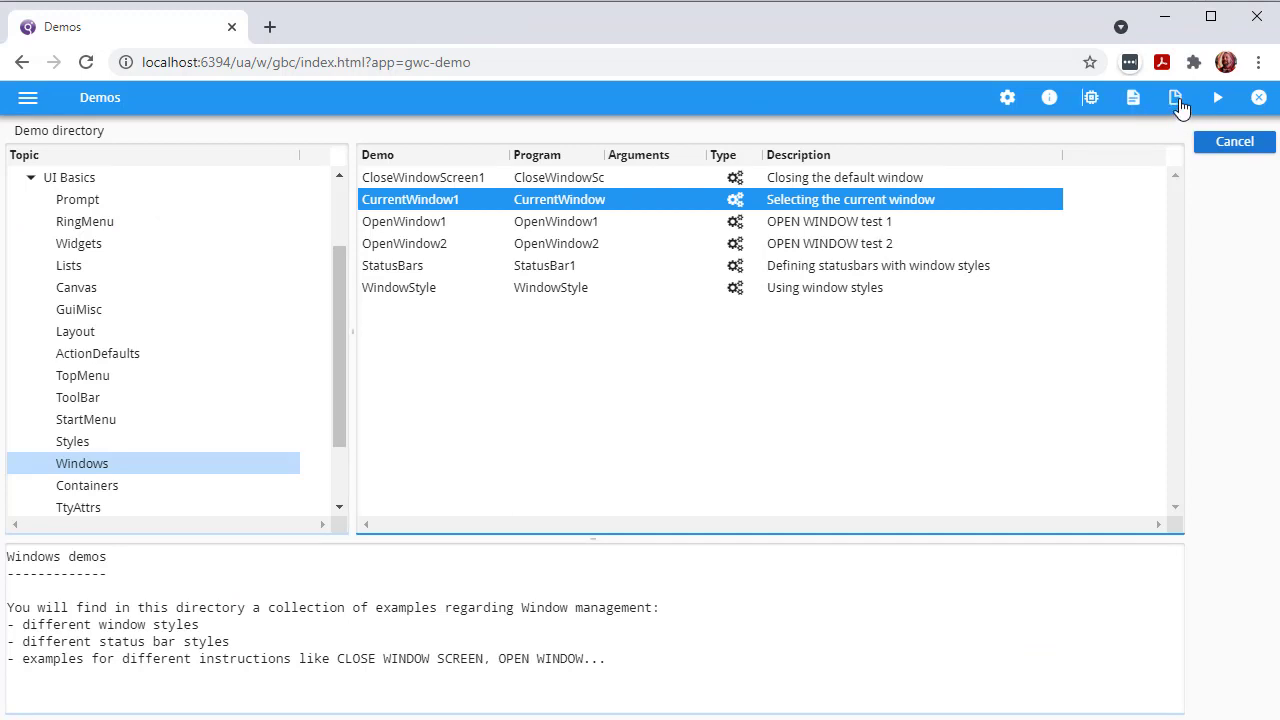
mouse_move(1216, 120)
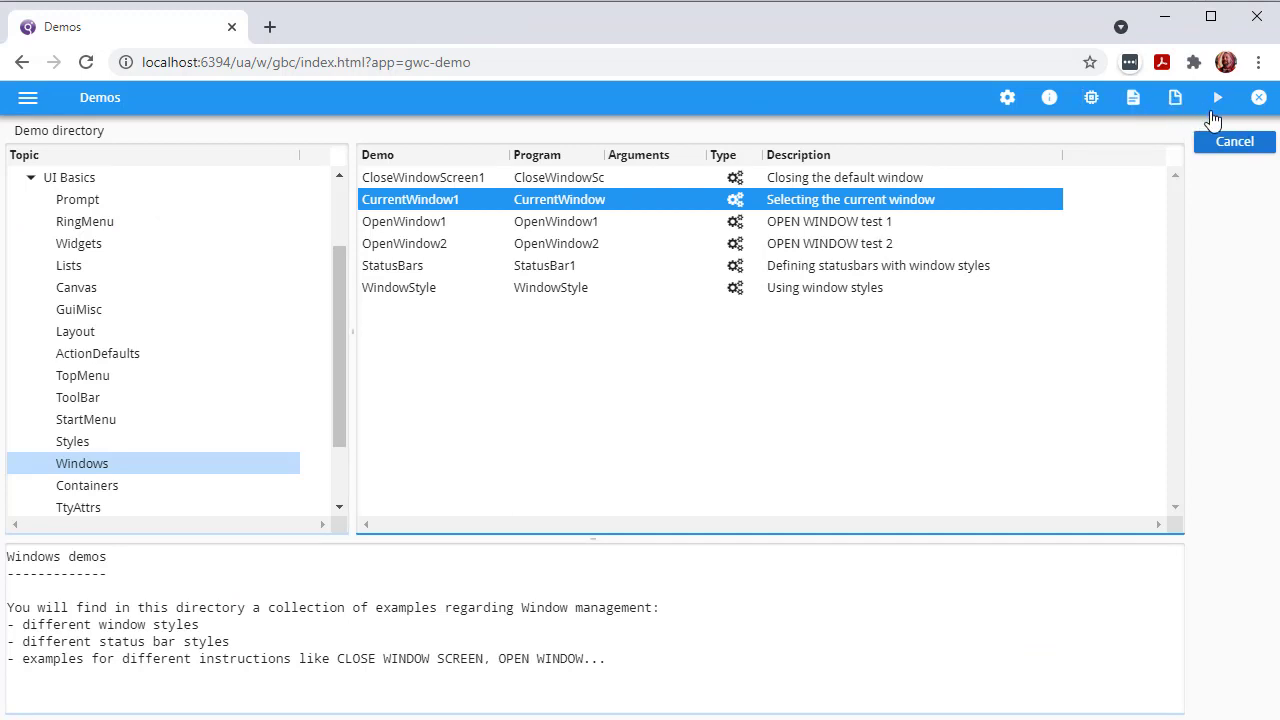
mouse_move(1218, 100)
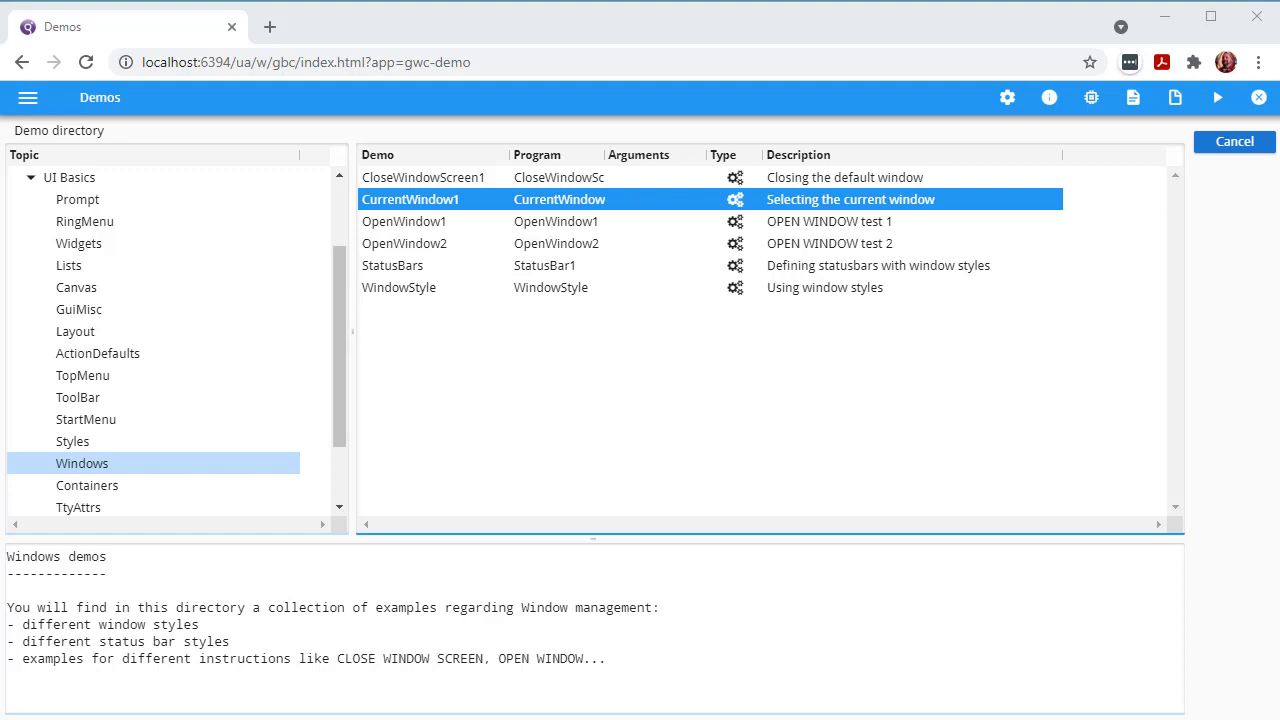
mouse_move(956, 604)
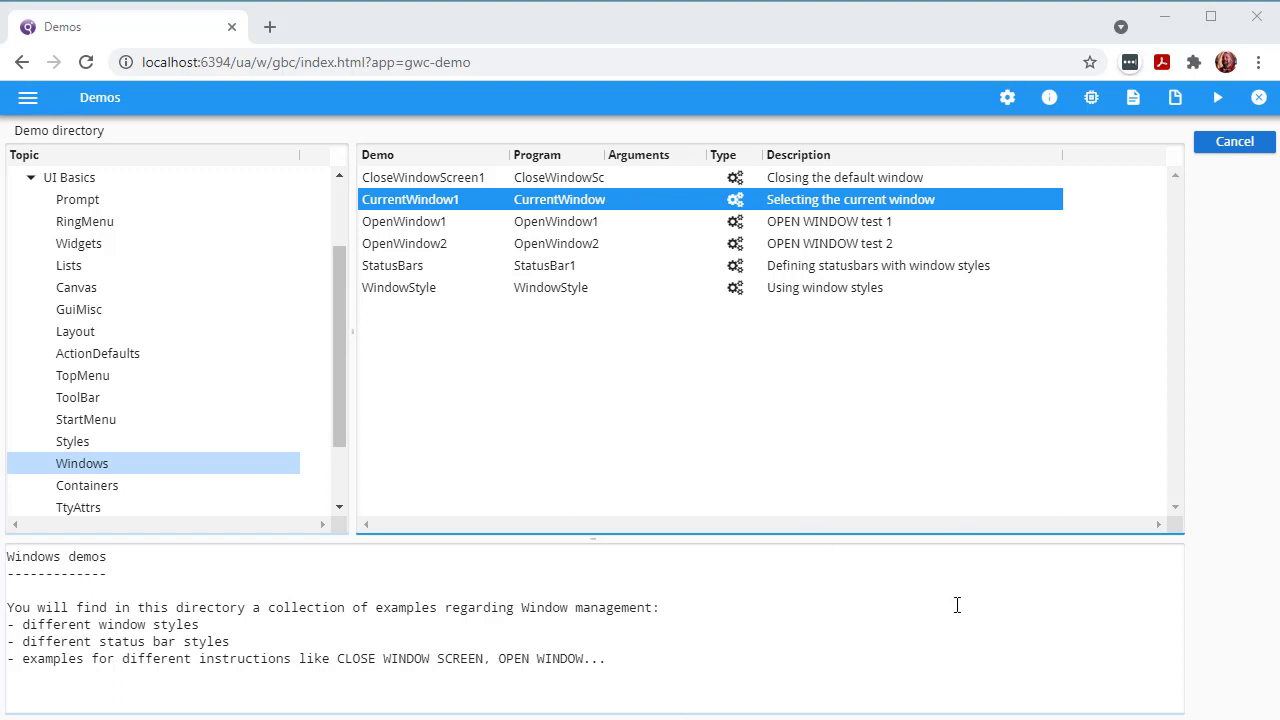
mouse_move(1276, 328)
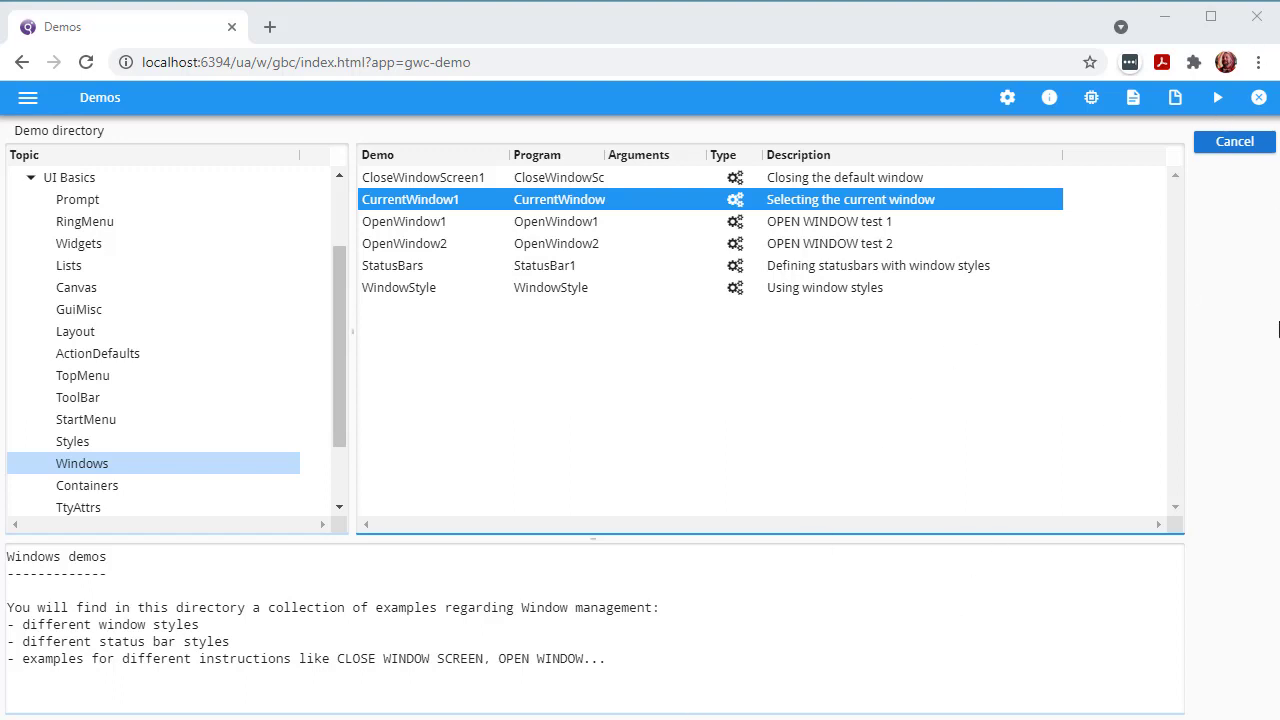
mouse_move(1272, 326)
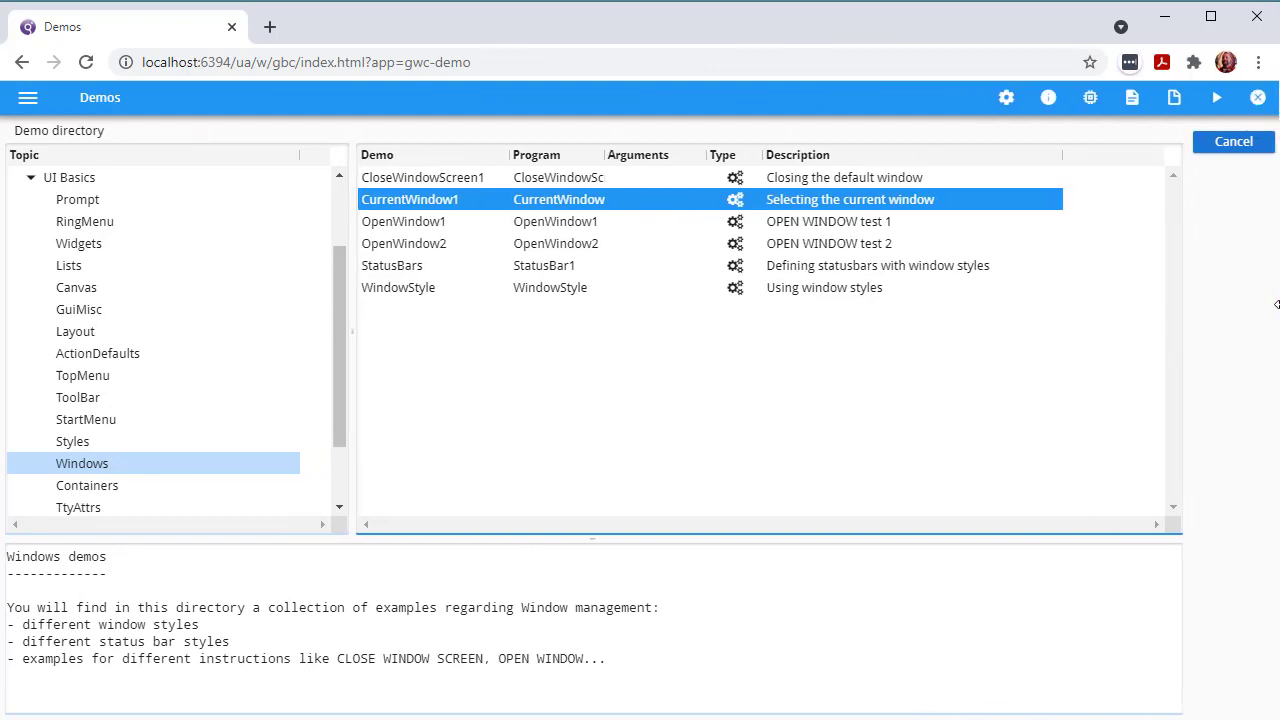
mouse_move(1262, 98)
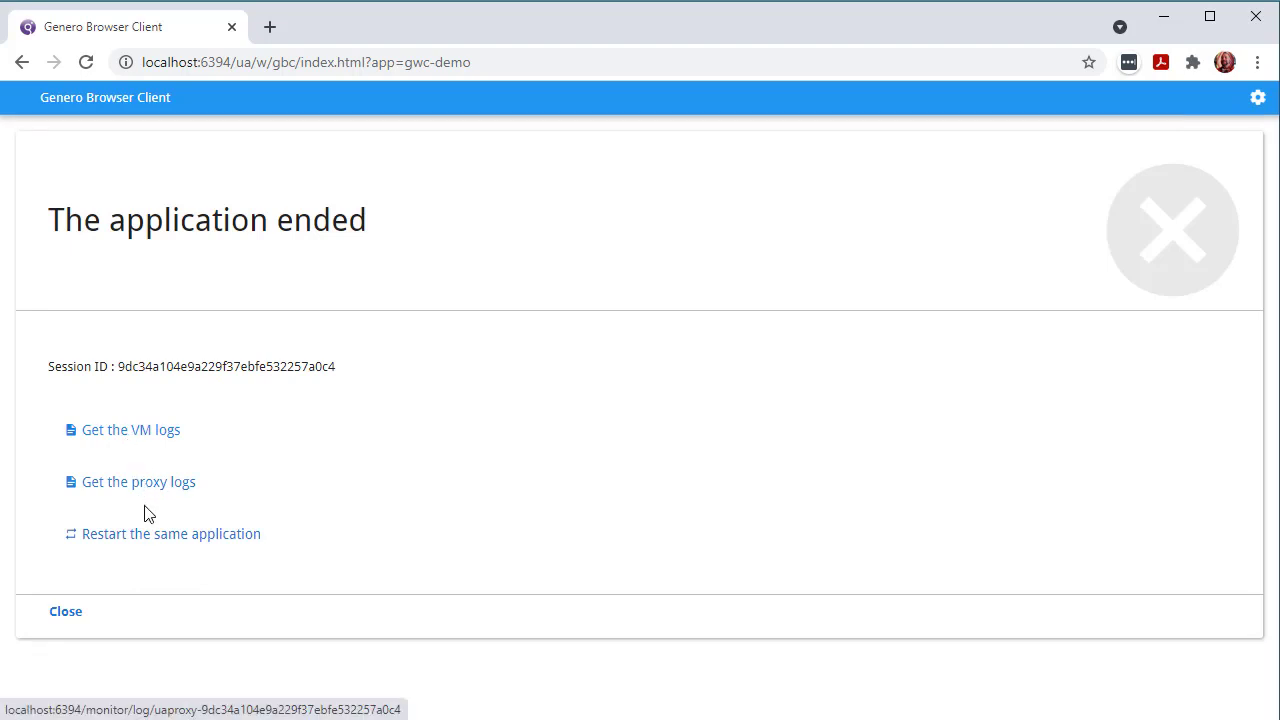
mouse_move(66, 612)
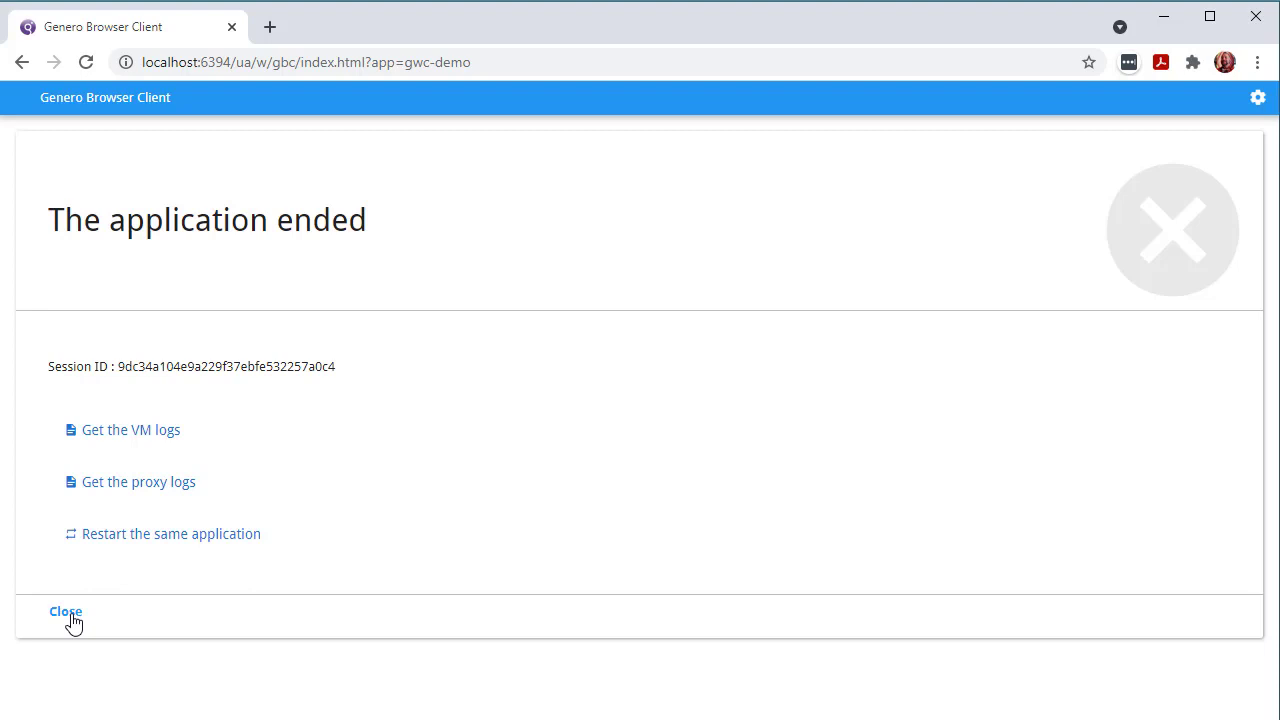
- Close 'The application ended' page to return to the home page
click(64, 612)
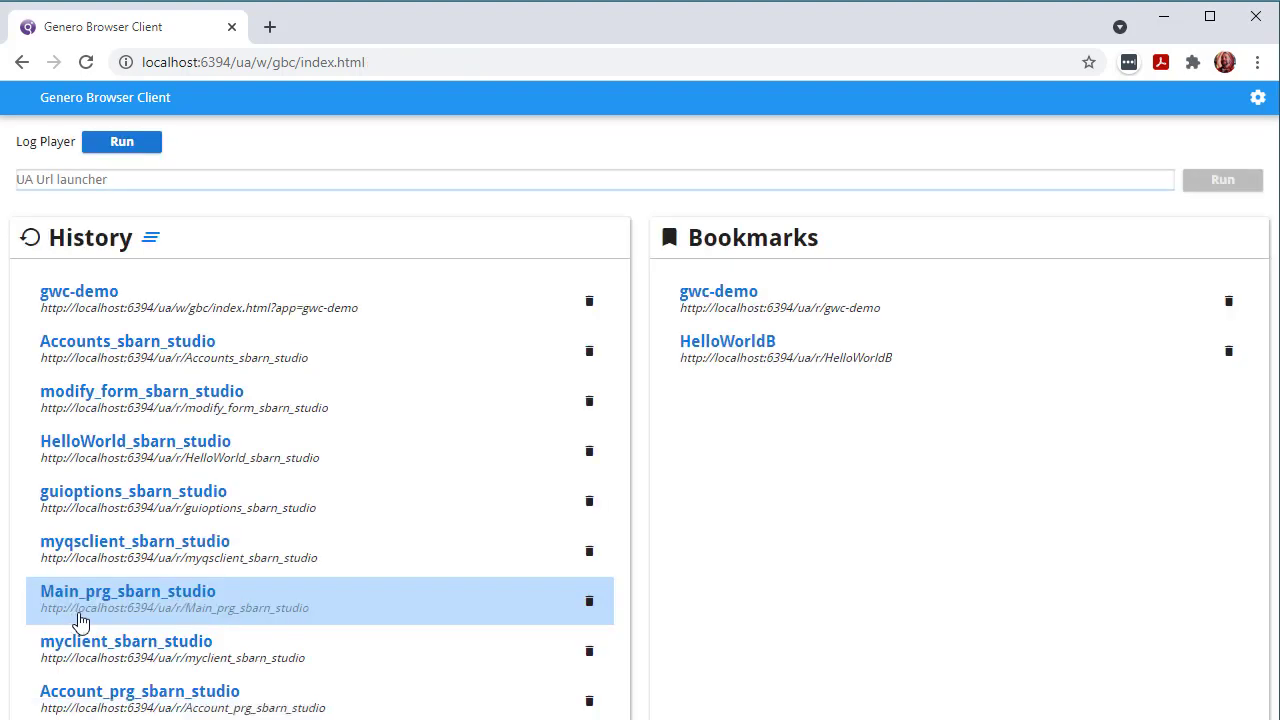